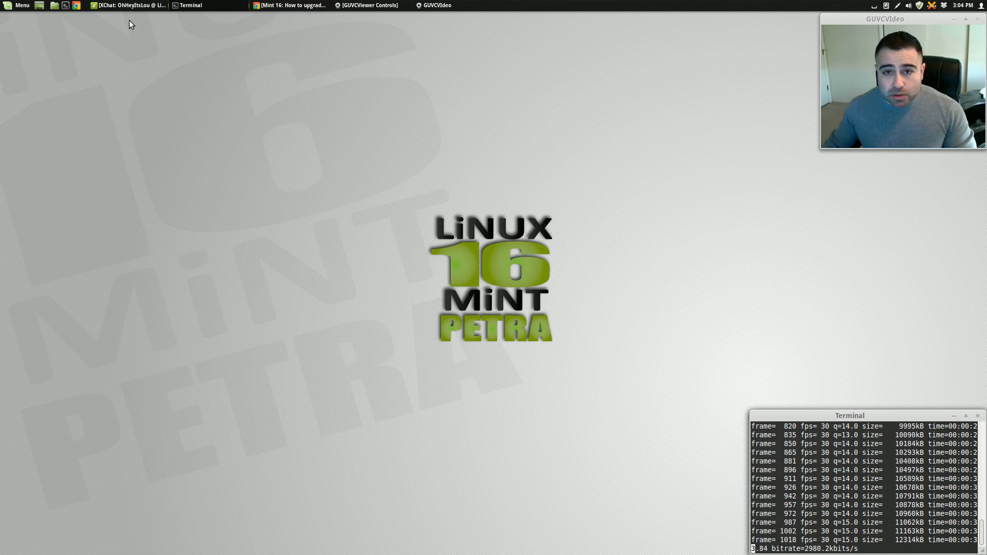
# Show the Segfault Mint 16 RC-to-stable guide's Fix APT priorities section in Chrome.
pyautogui.click(290, 5)
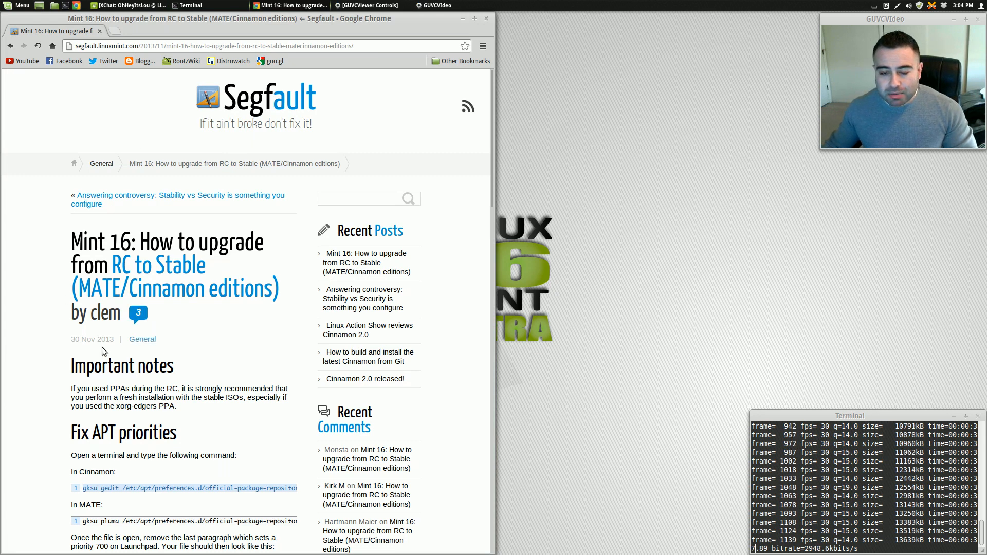
pyautogui.scroll(-3)
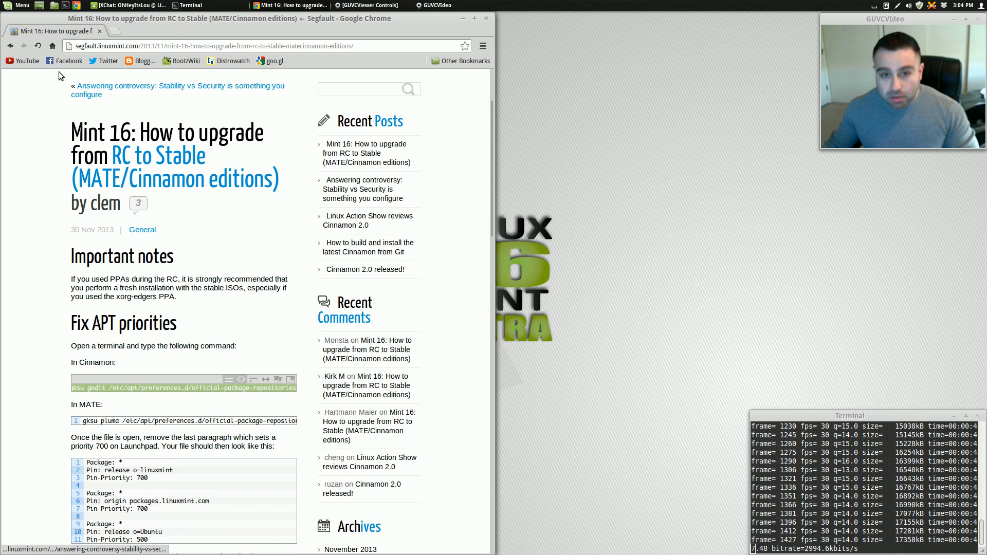
# Run gksu gedit /etc/apt/preferences.d/official-package-repositories.pref and authenticate as administrator.
pyautogui.click(186, 5)
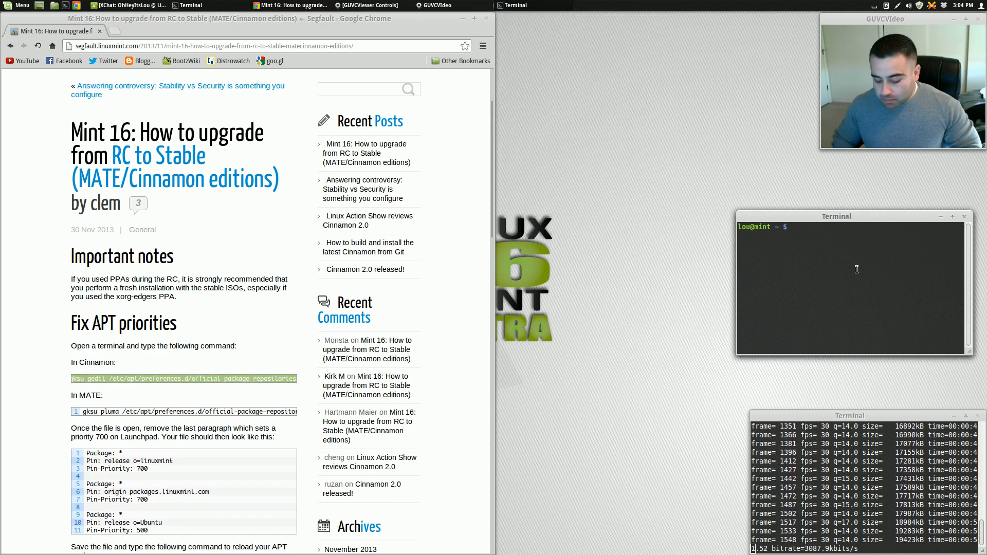
pyautogui.write('gksu gedit /etc/apt/preferences.d/official-package-repositories.pref')
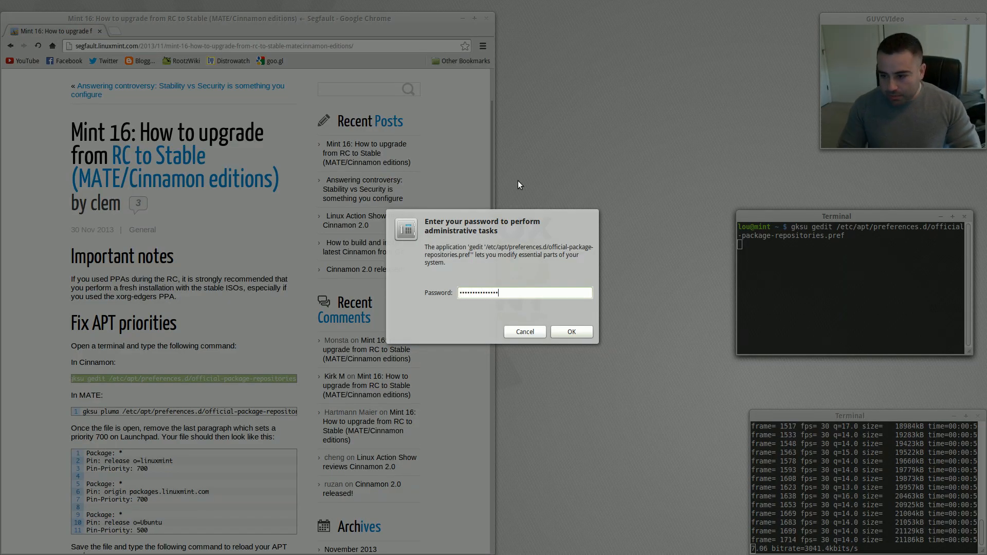
pyautogui.click(570, 332)
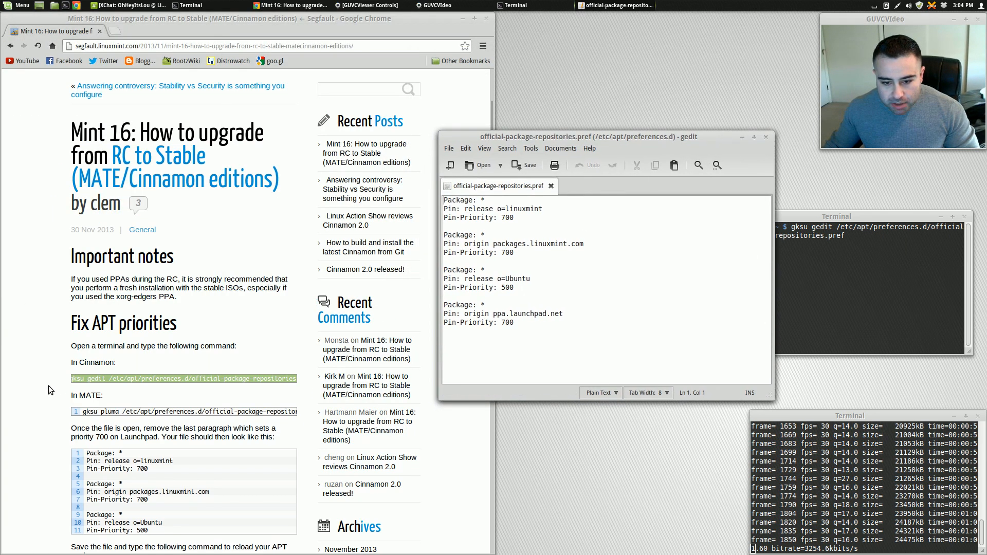
# Delete the ppa.launchpad.net Pin-Priority 700 paragraph, leaving the linuxmint and Ubuntu entries.
pyautogui.scroll(-3)
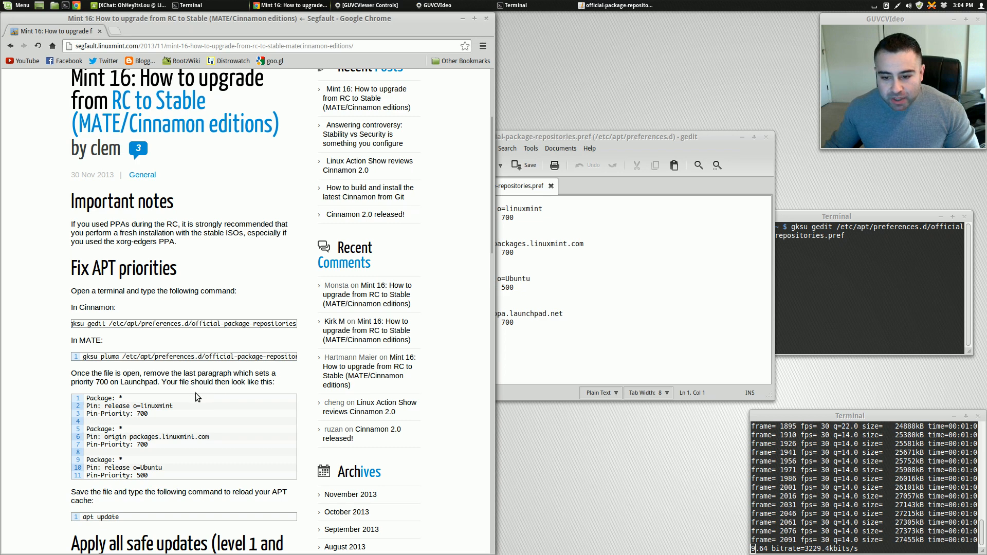
pyautogui.scroll(-3)
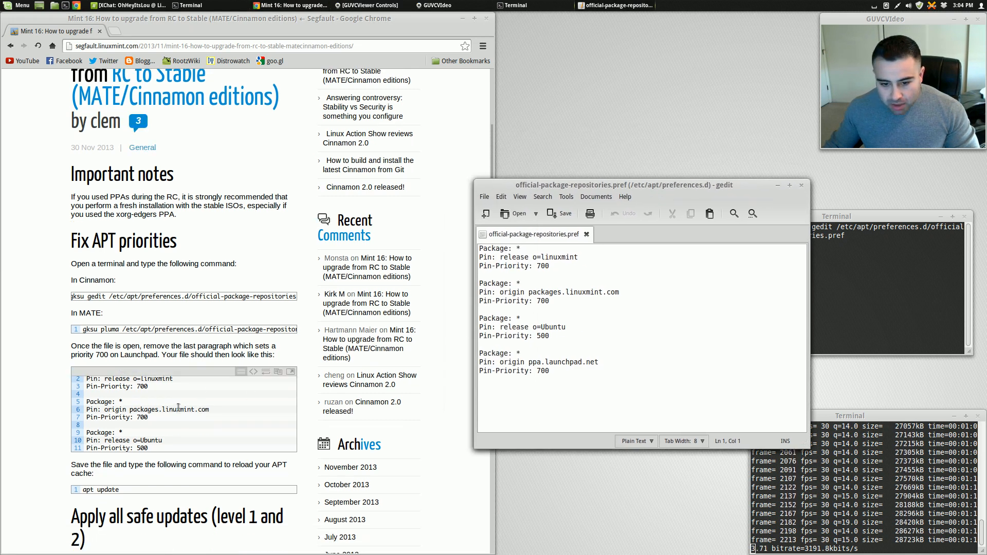
pyautogui.scroll(-3)
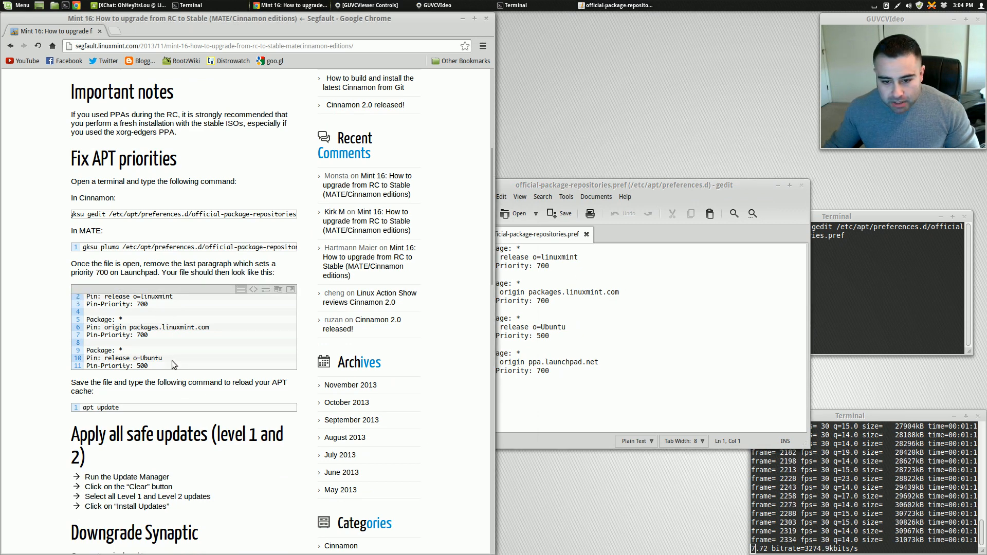
pyautogui.scroll(3)
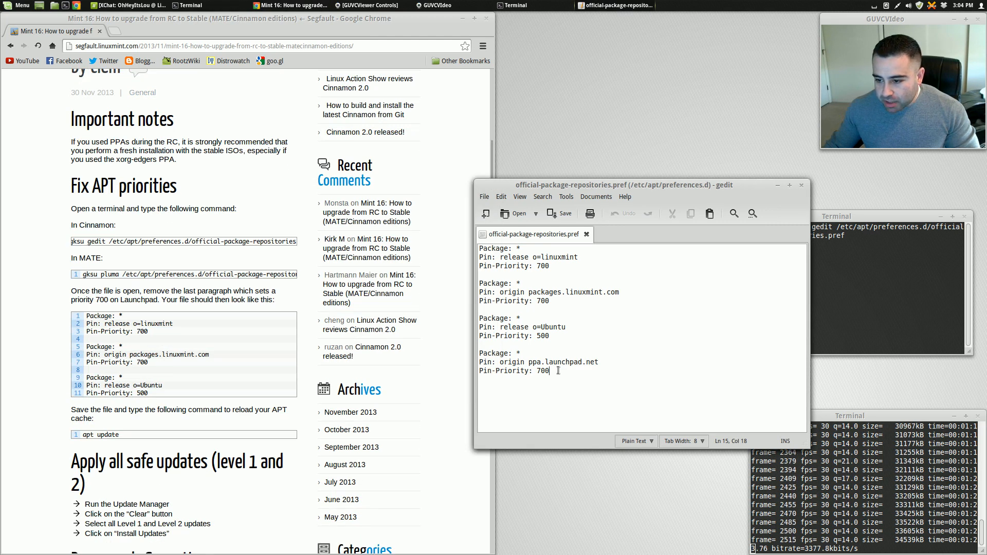
pyautogui.tripleClick(516, 371)
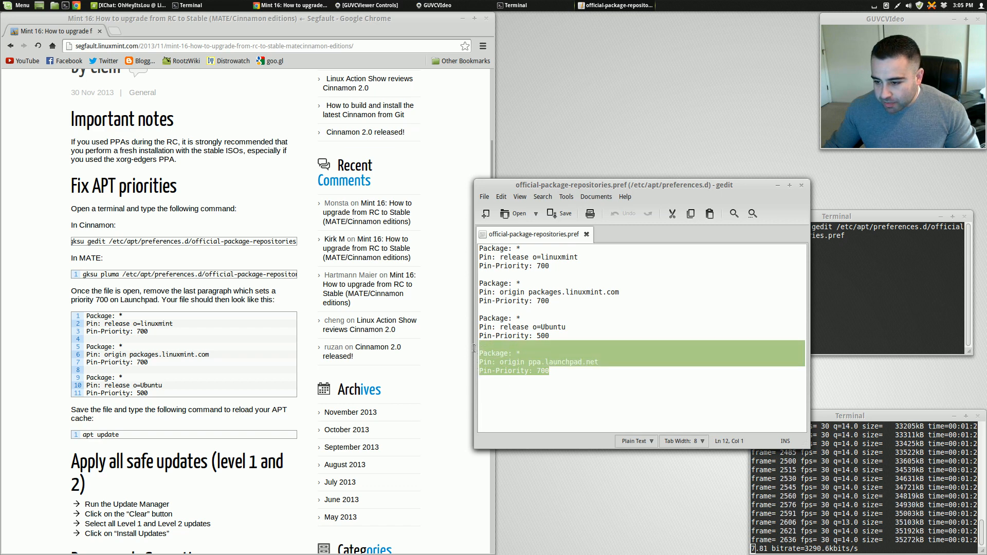
pyautogui.press('Delete')
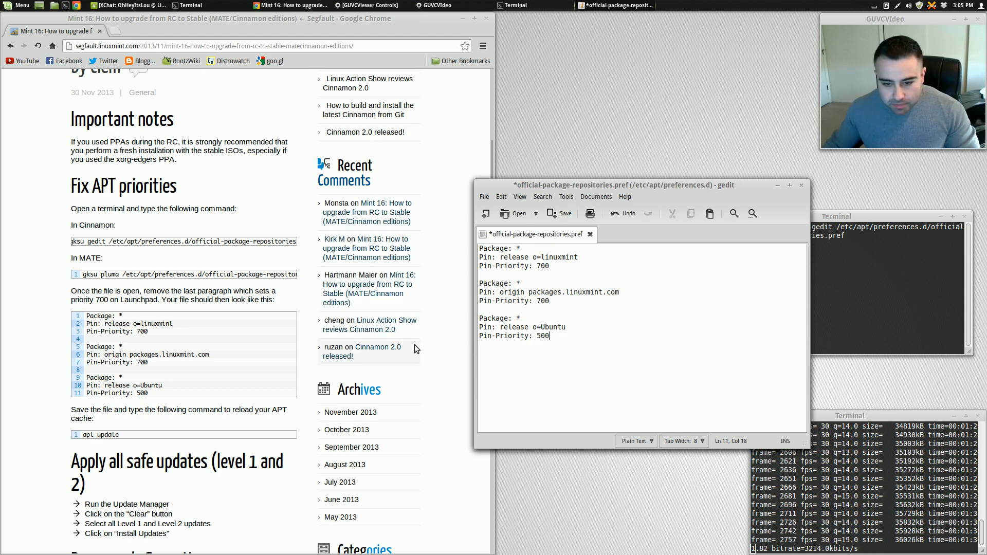
# Enable Display line numbers in gedit preferences, then save and close the preferences file.
pyautogui.click(500, 197)
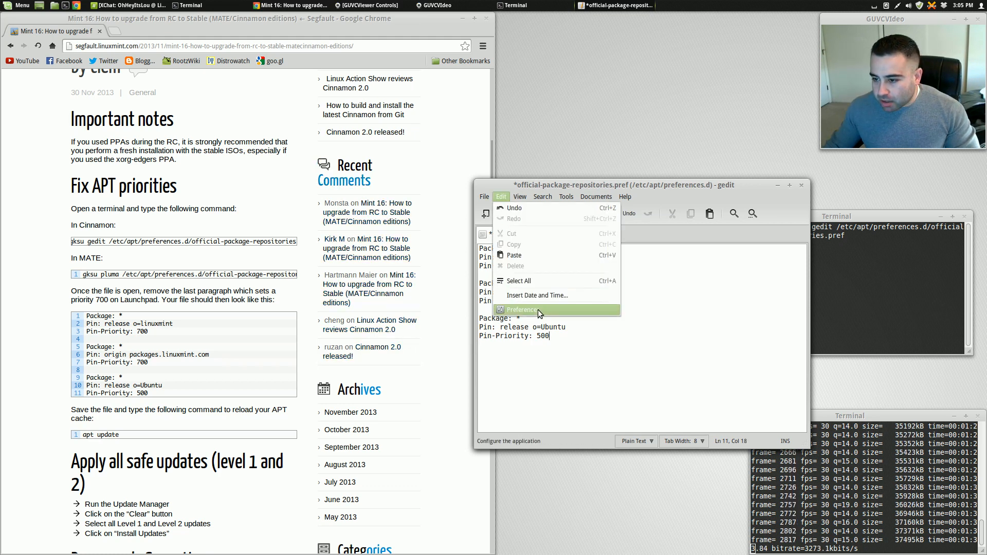
pyautogui.click(520, 309)
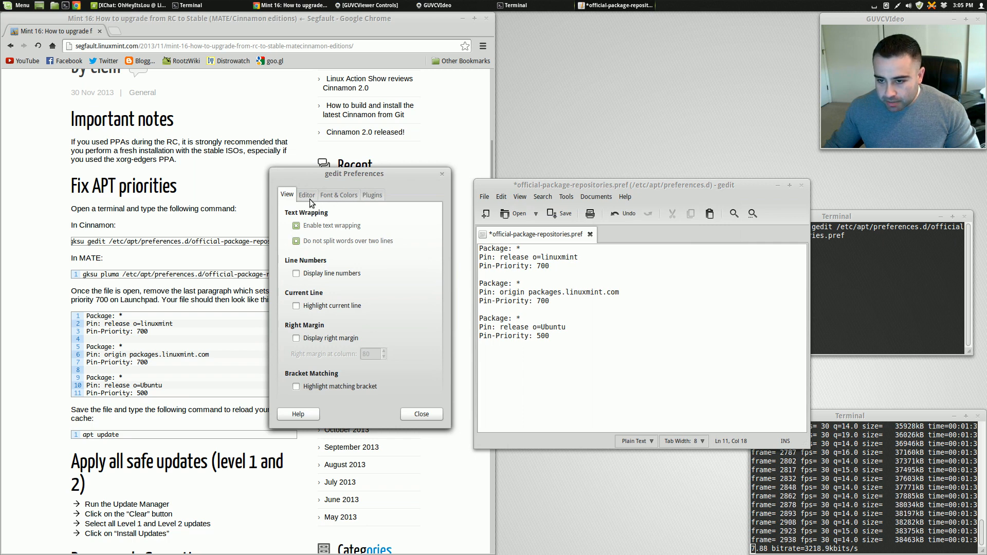
pyautogui.click(296, 273)
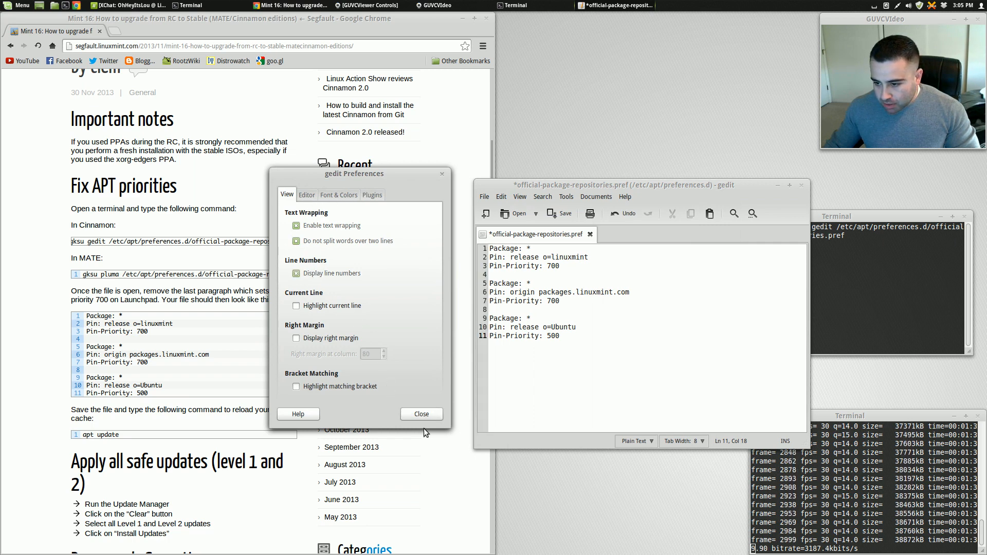
pyautogui.click(421, 413)
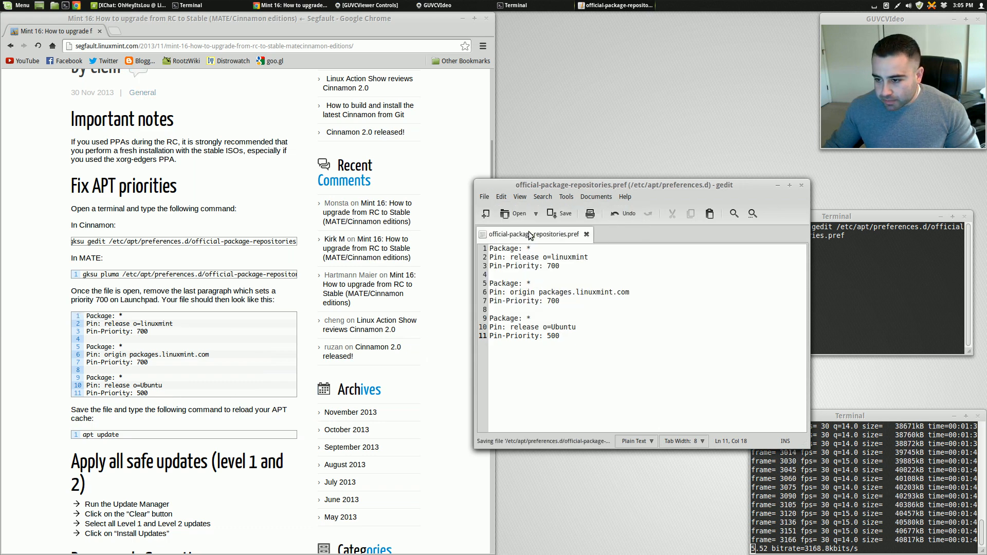
pyautogui.click(801, 185)
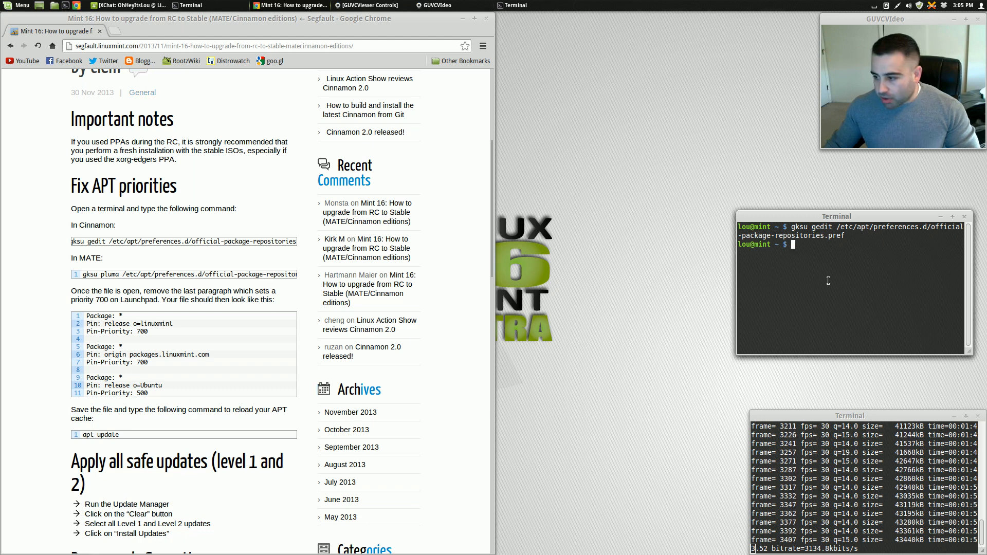
# Run apt update to reload the APT package cache.
pyautogui.write('apt upd')
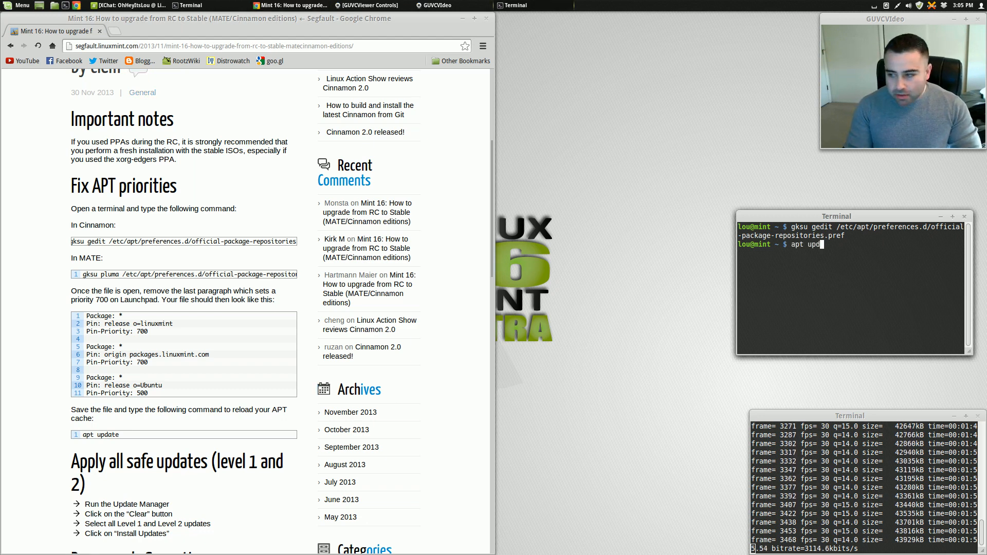
pyautogui.press('Return')
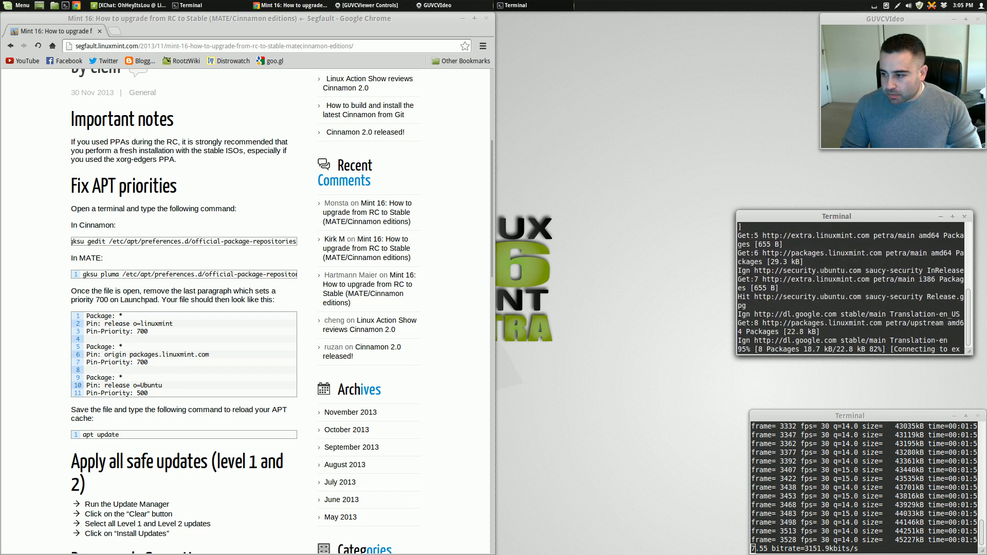
pyautogui.scroll(-3)
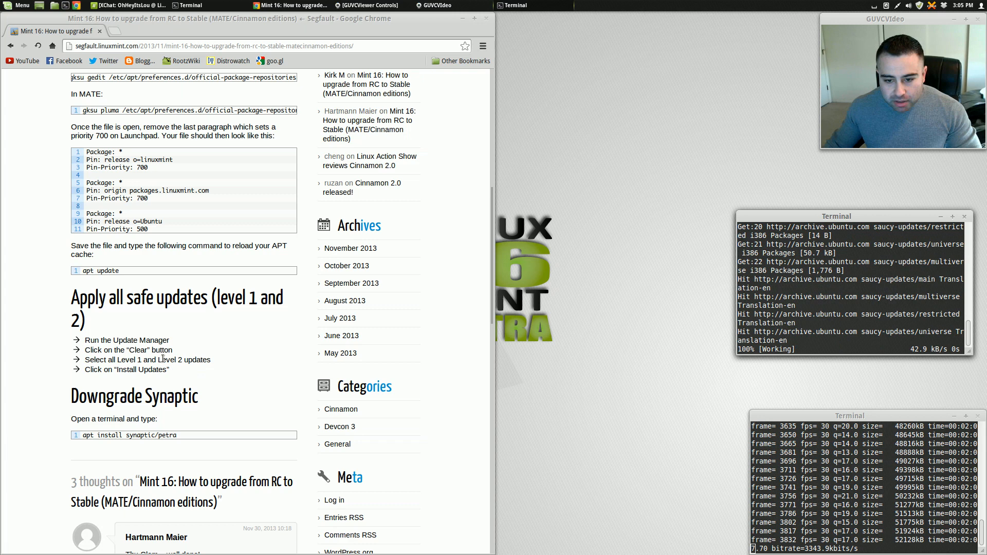
pyautogui.moveTo(256, 382)
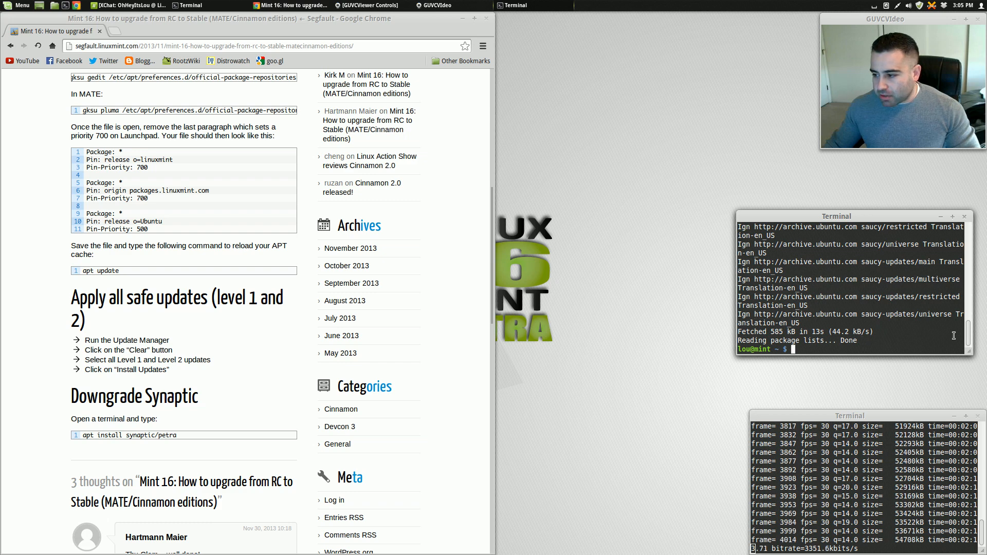
# Run sudo apt-get update && sudo apt-get dist-upgrade, confirming 0 packages upgraded.
pyautogui.write('sudo apt-g')
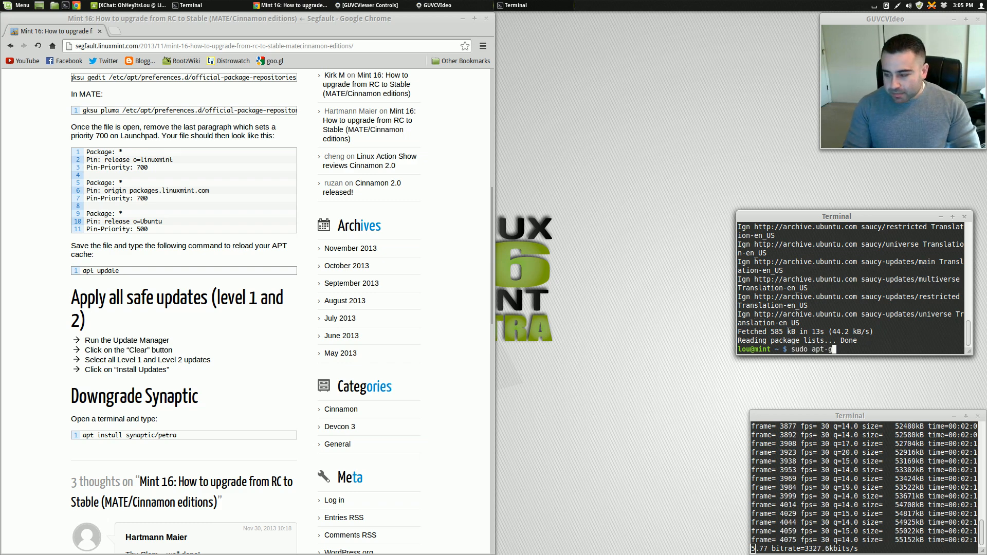
pyautogui.write('et')
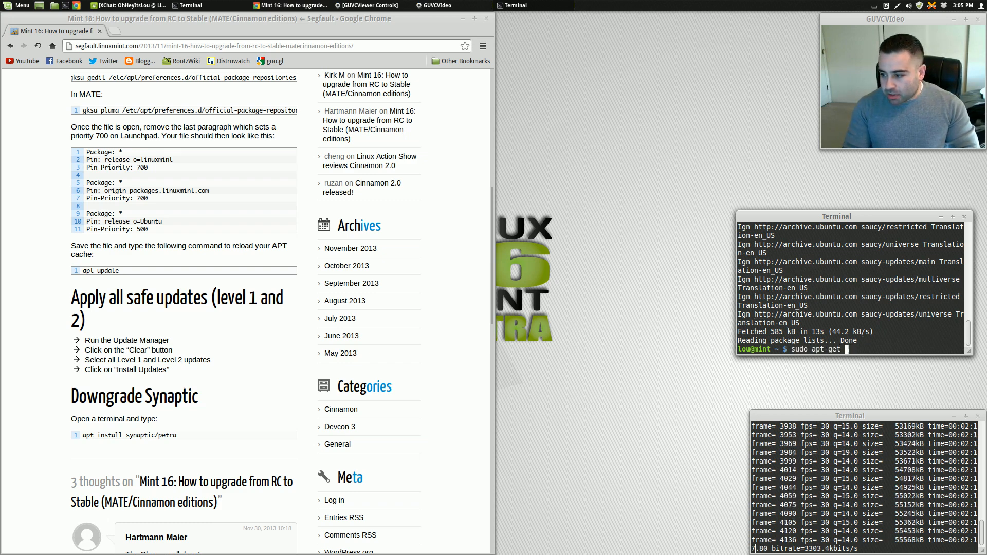
pyautogui.write('update && sudo a')
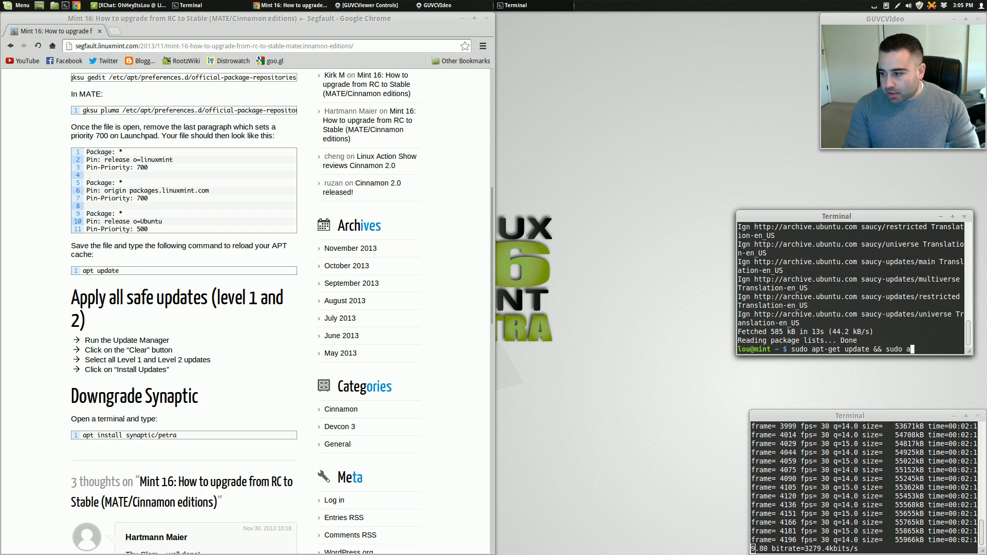
pyautogui.write('apt-get dist')
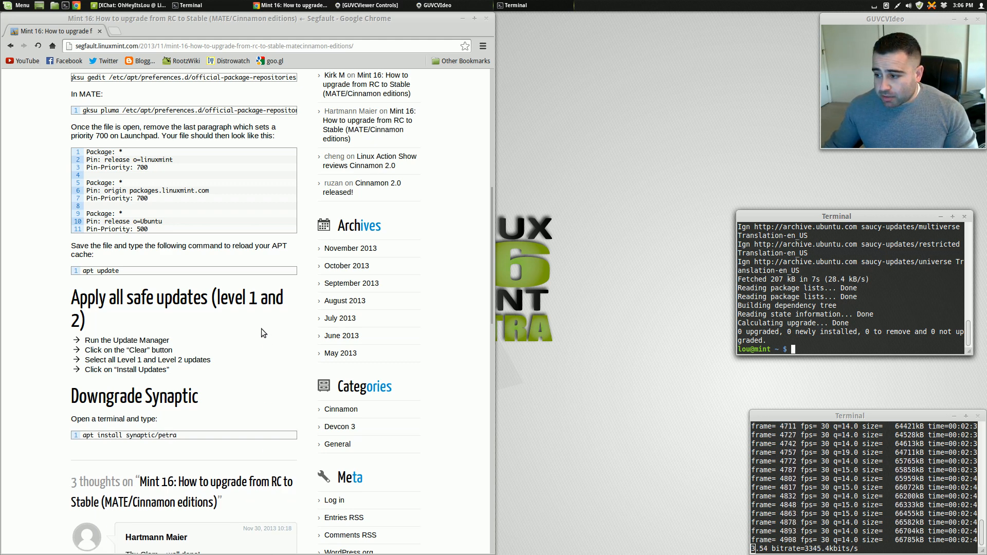
pyautogui.moveTo(196, 368)
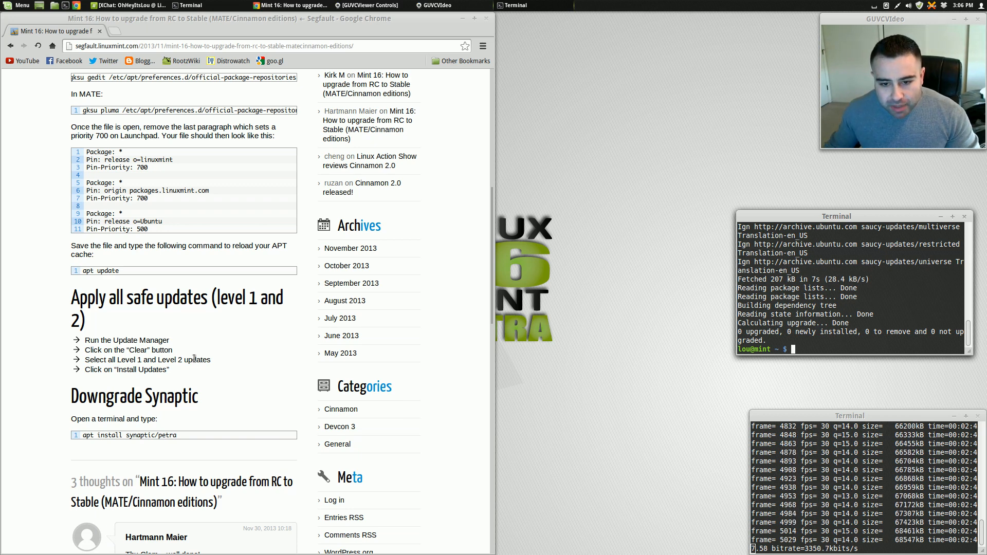
pyautogui.scroll(-3)
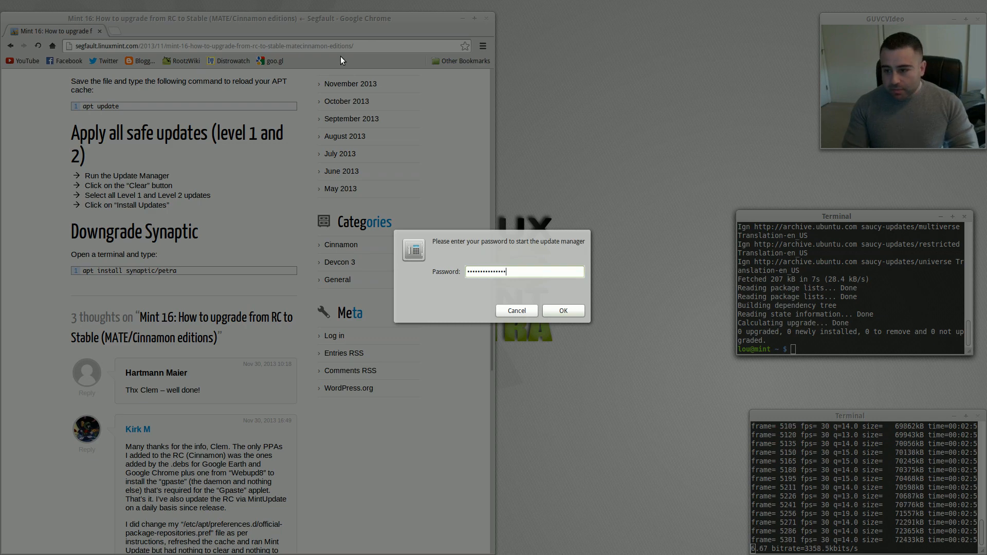
# Authenticate to open Update Manager, which lists no updates.
pyautogui.click(562, 310)
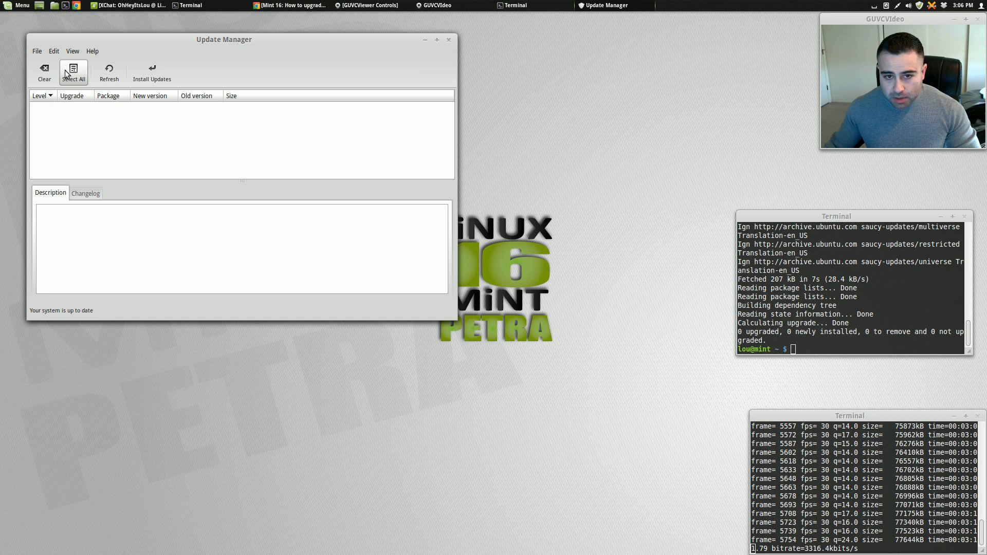
pyautogui.click(53, 52)
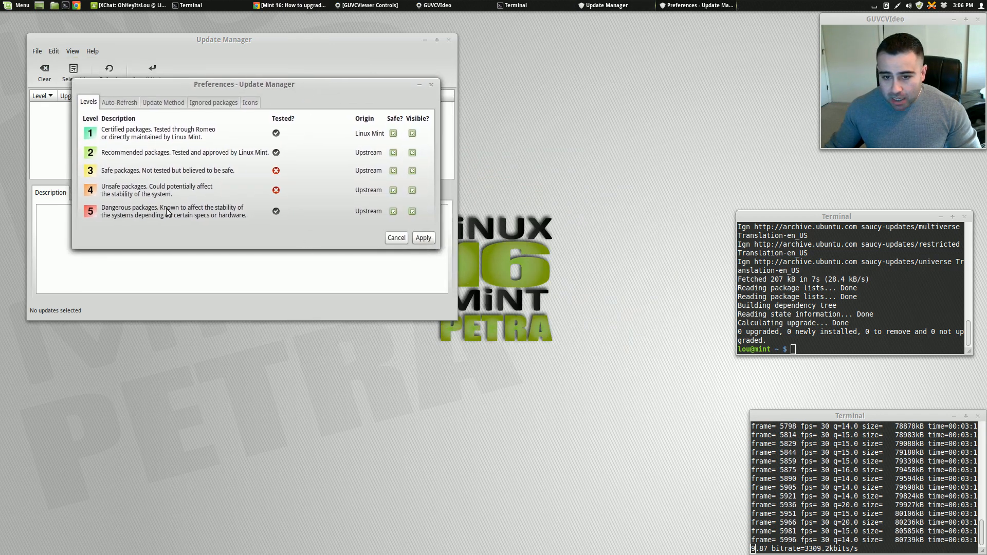
pyautogui.moveTo(297, 234)
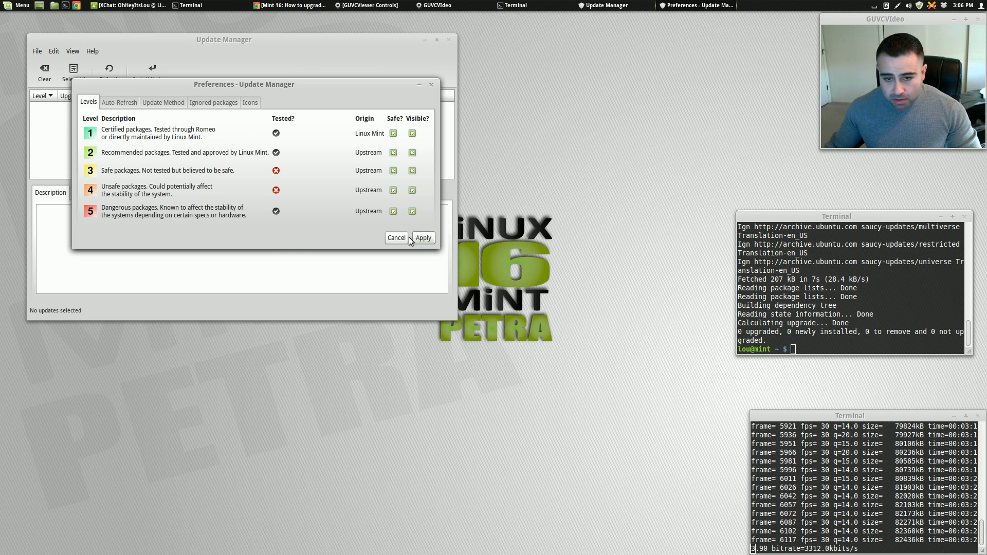
pyautogui.moveTo(427, 210)
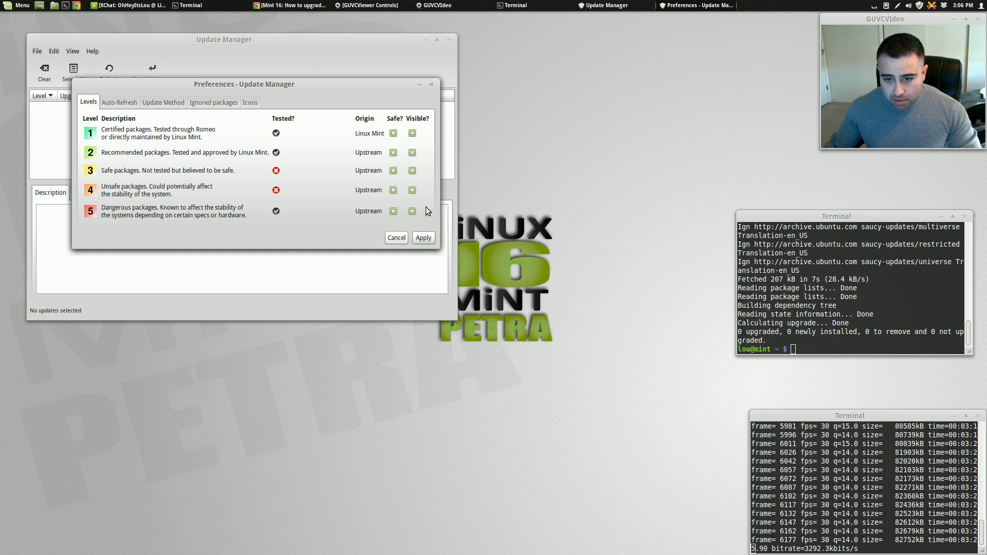
pyautogui.moveTo(398, 177)
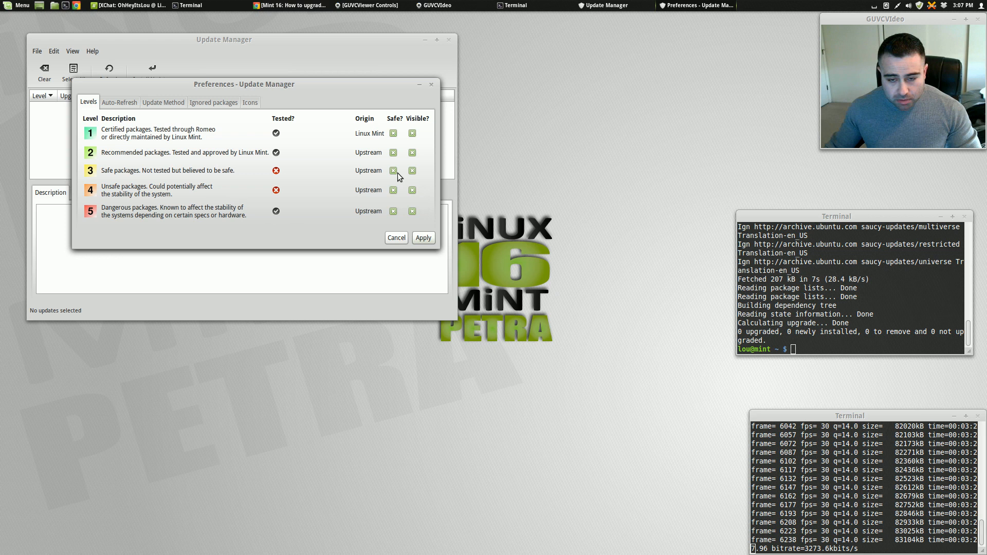
pyautogui.moveTo(353, 226)
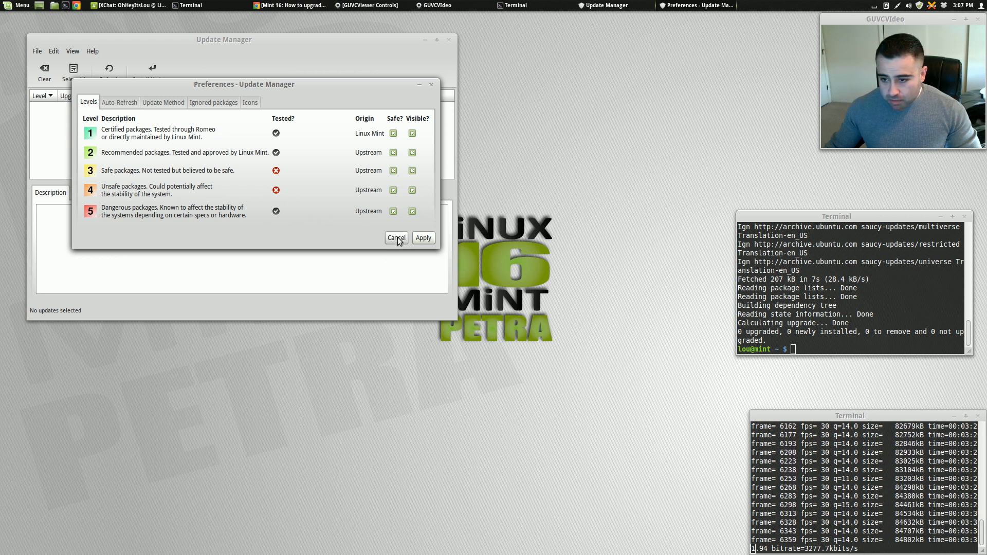
pyautogui.click(396, 238)
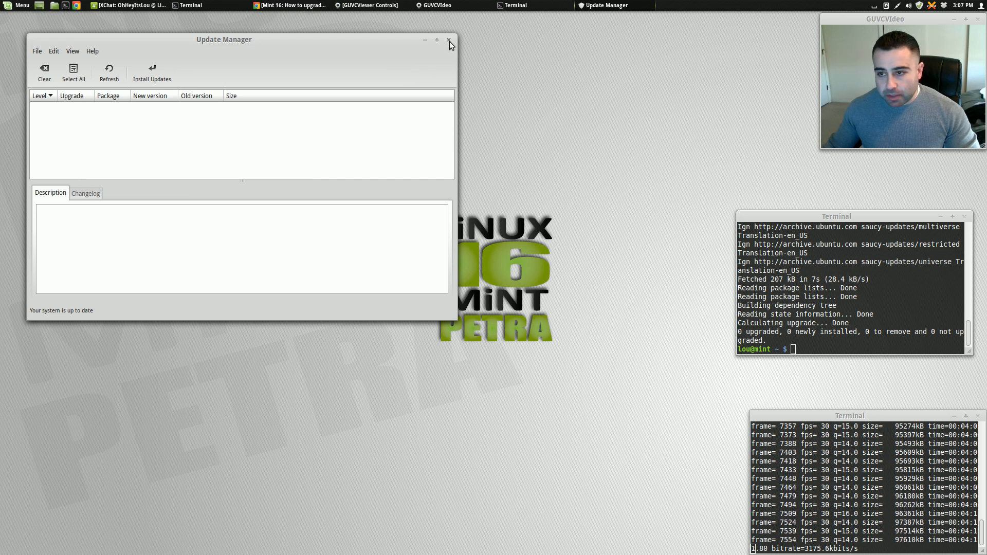
# Close Update Manager after confirming 'Your system is up to date'.
pyautogui.click(449, 40)
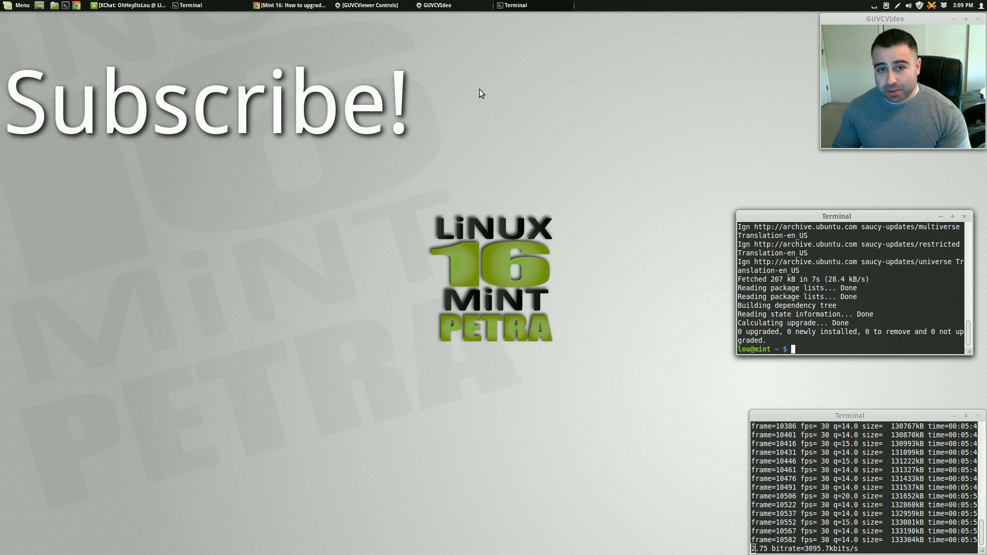
pyautogui.moveTo(370, 5)
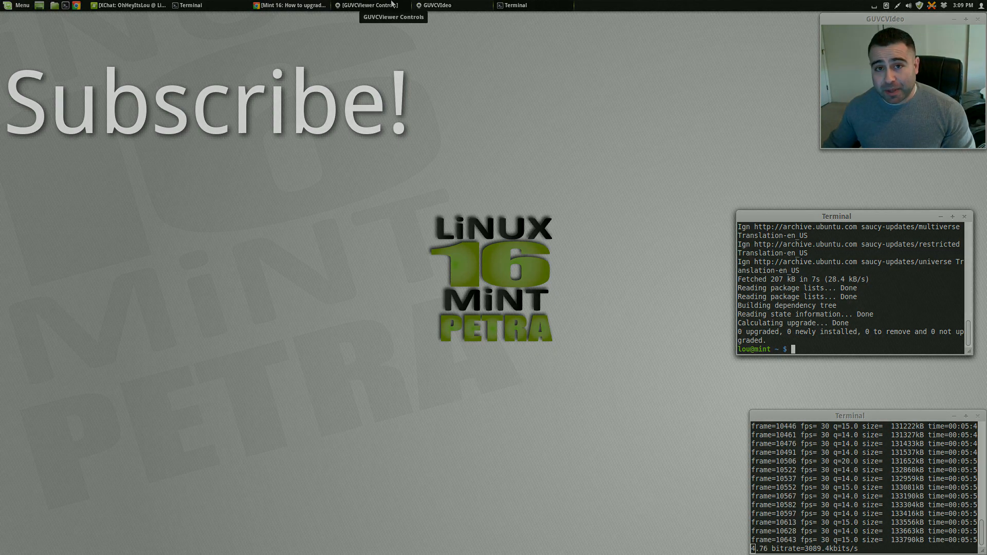